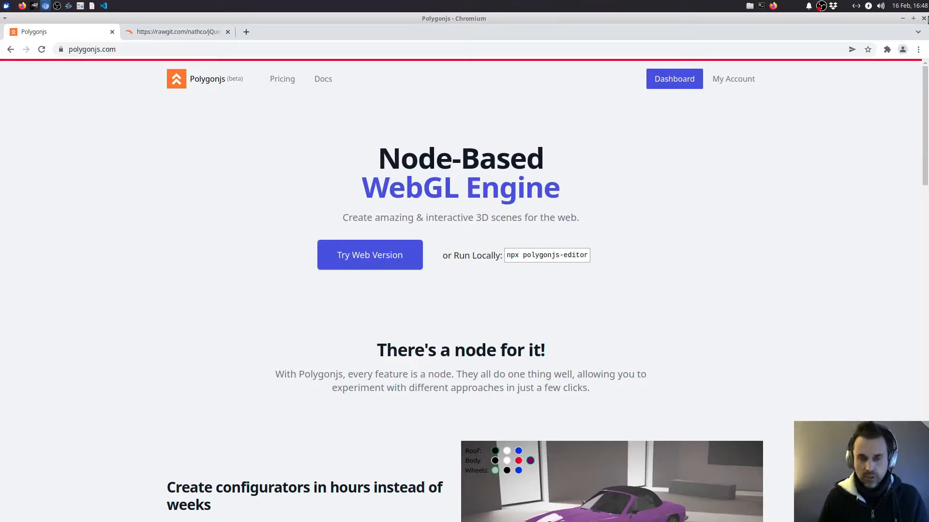
Step: Scroll the polygonjs README past the install commands to the minimal box scene and node-based noise examples
{"action": "scroll", "scroll_direction": "down", "scroll_amount": 3}
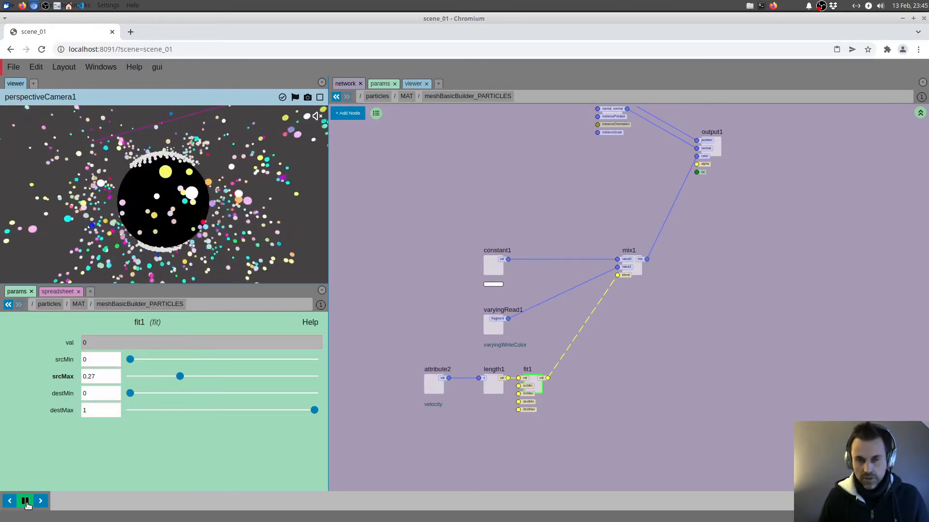
{"action": "left_click", "coordinate": [25, 500]}
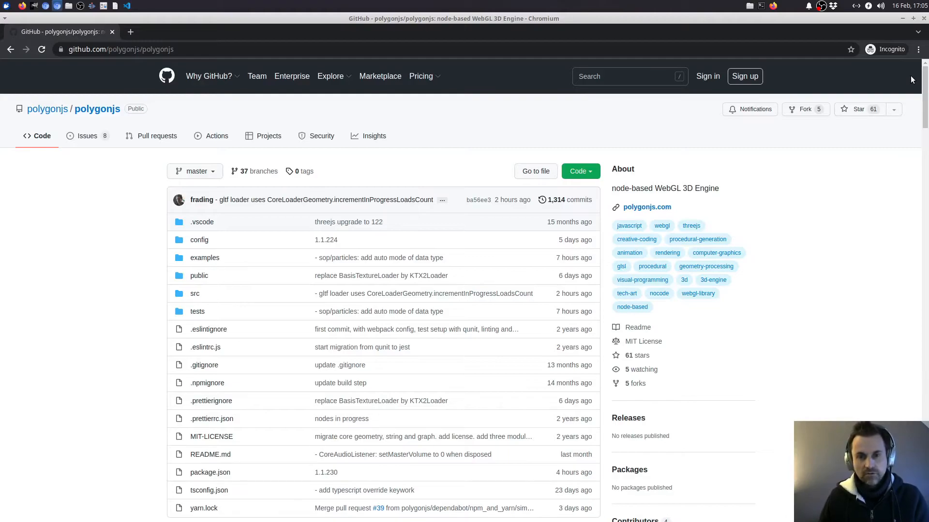
{"action": "scroll", "scroll_direction": "down", "scroll_amount": 3}
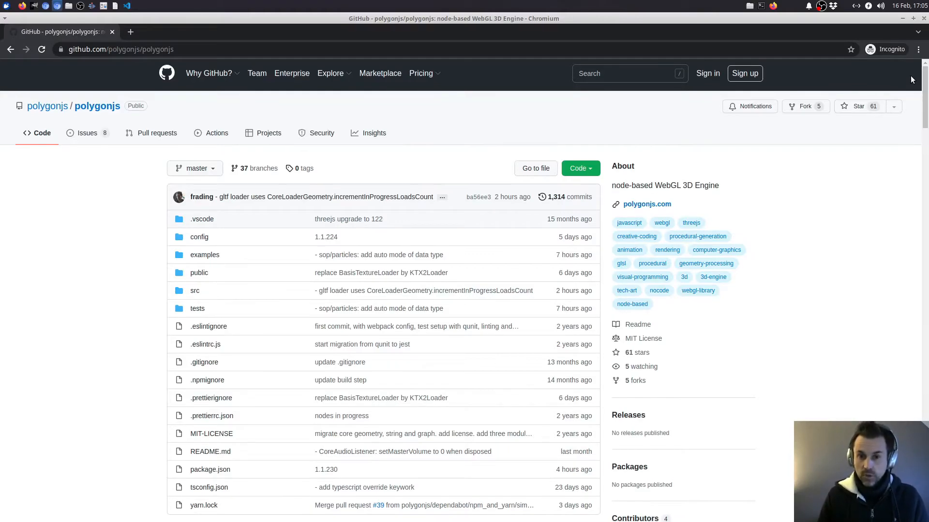
{"action": "scroll", "scroll_direction": "down", "scroll_amount": 3}
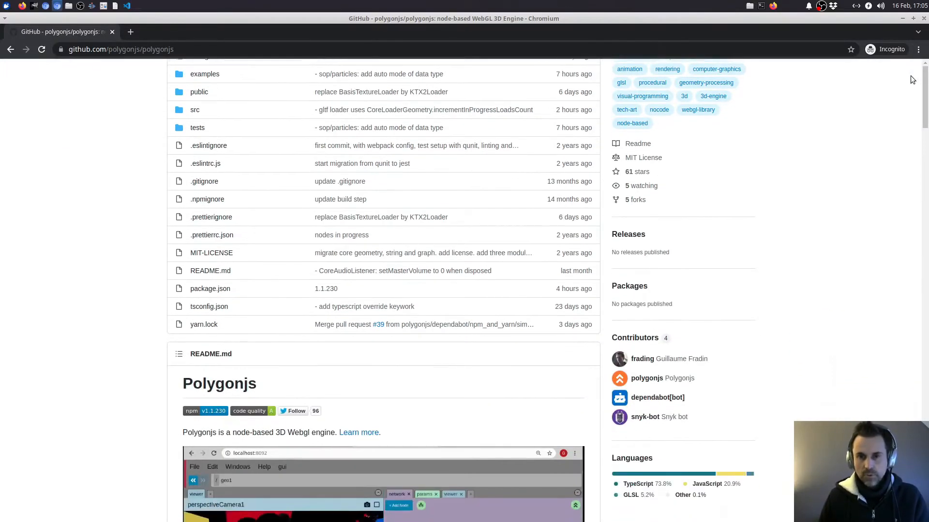
{"action": "scroll", "scroll_direction": "down", "scroll_amount": 3}
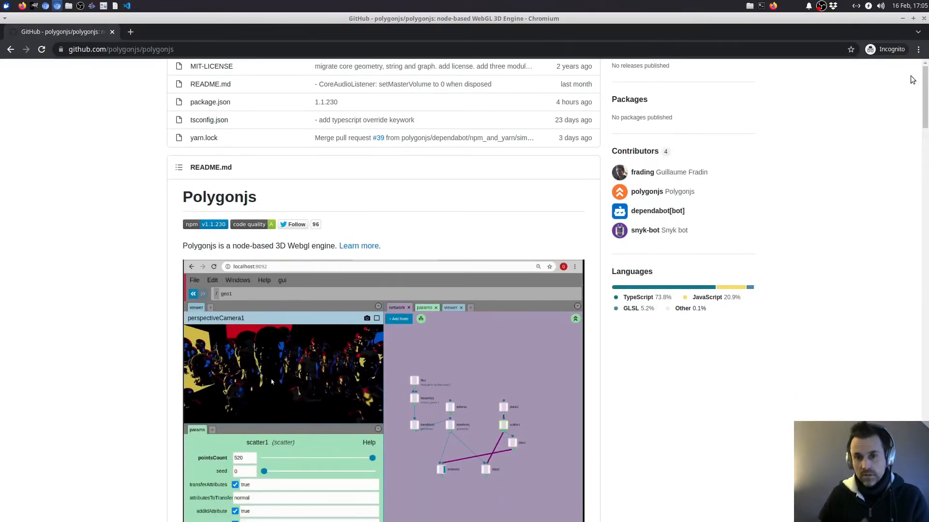
{"action": "scroll", "scroll_direction": "down", "scroll_amount": 3}
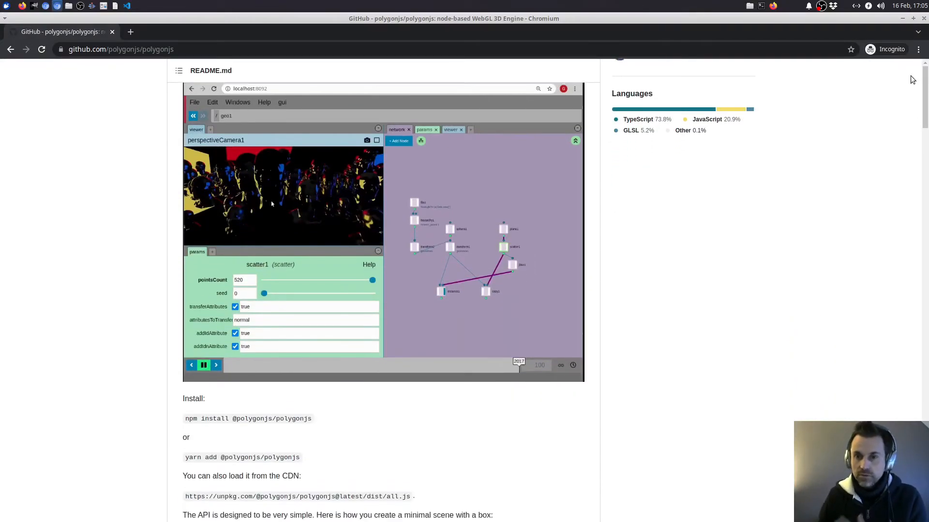
{"action": "scroll", "scroll_direction": "down", "scroll_amount": 3}
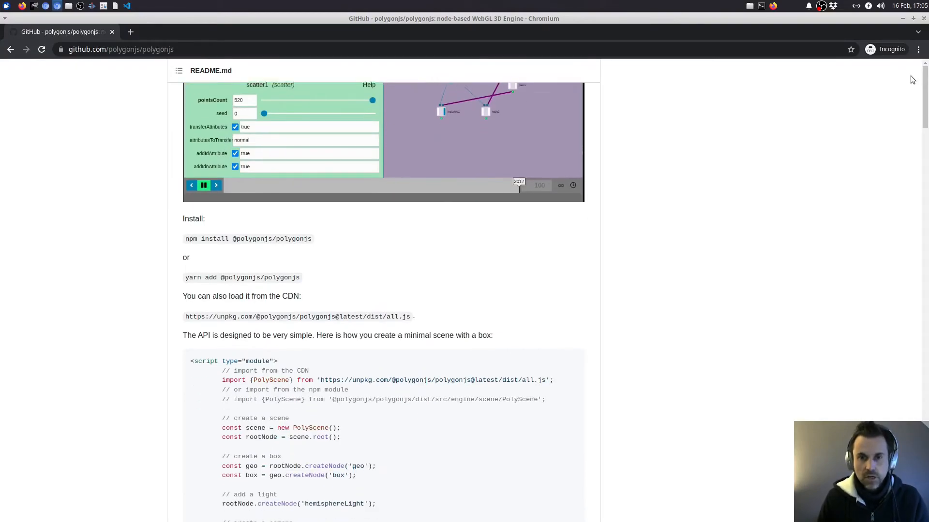
{"action": "scroll", "scroll_direction": "down", "scroll_amount": 3}
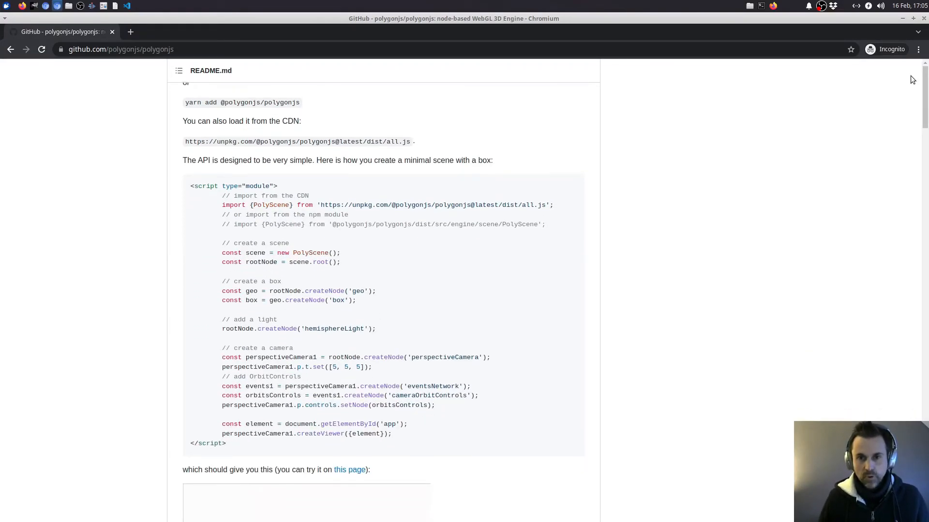
{"action": "scroll", "scroll_direction": "down", "scroll_amount": 3}
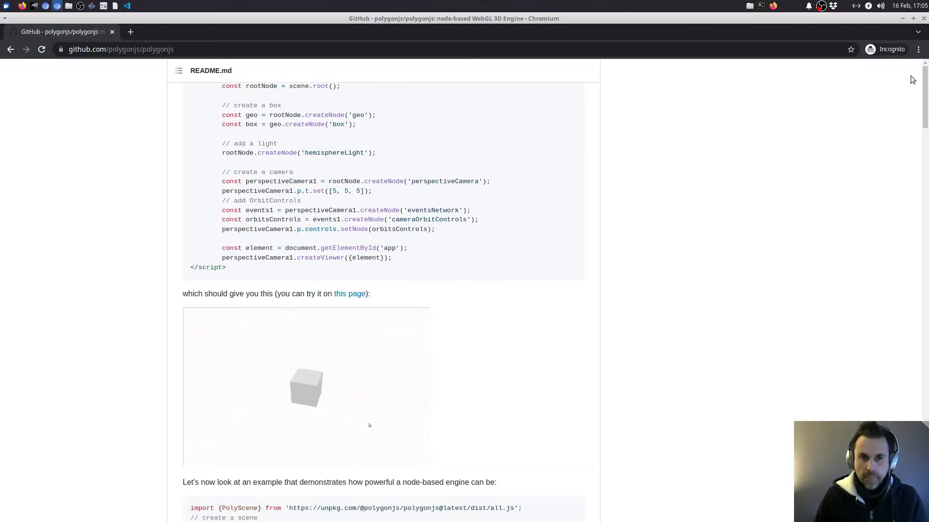
{"action": "scroll", "scroll_direction": "down", "scroll_amount": 3}
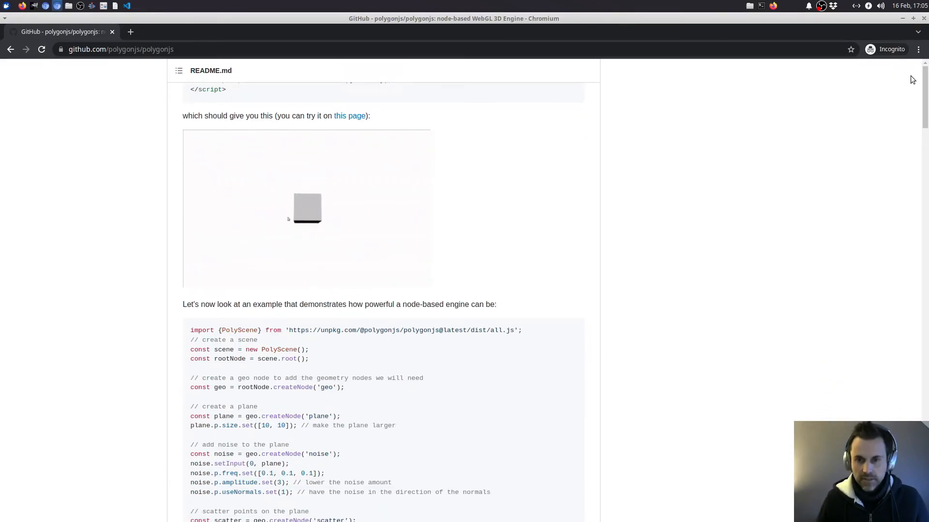